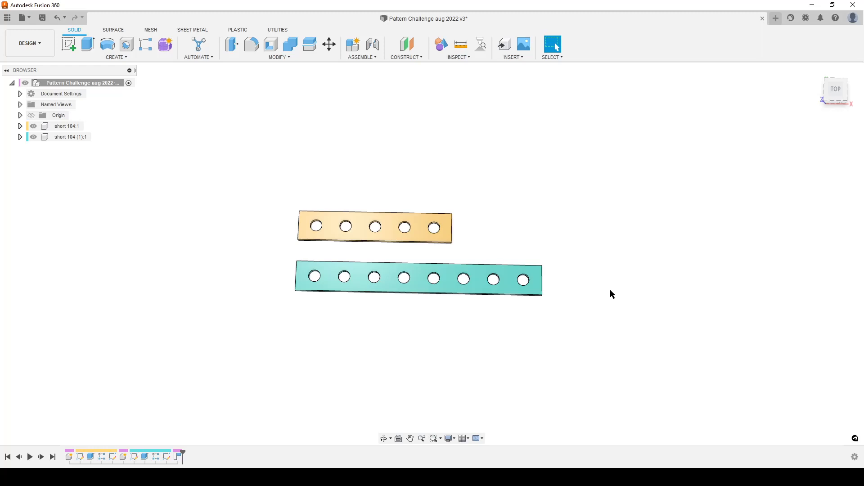
mouse_move(445, 336)
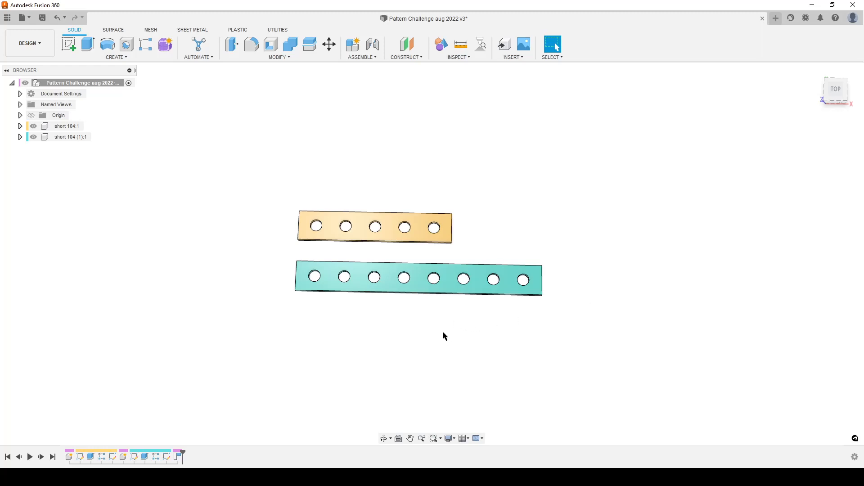
mouse_move(369, 329)
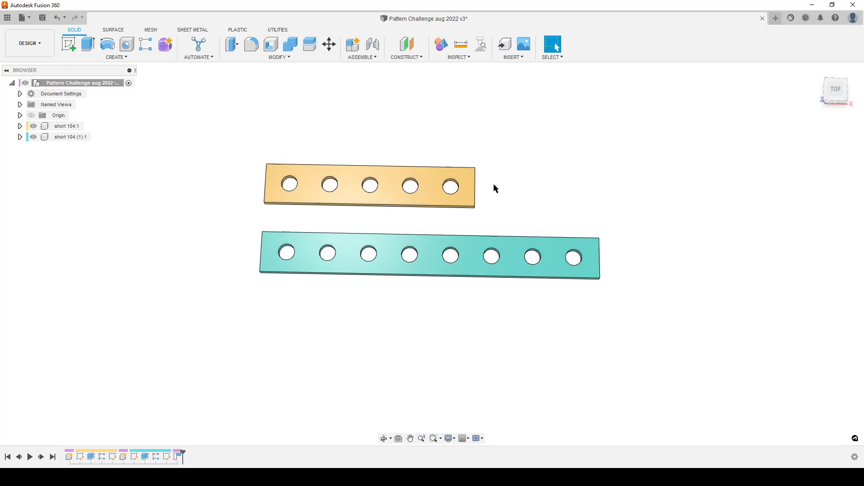
mouse_move(453, 239)
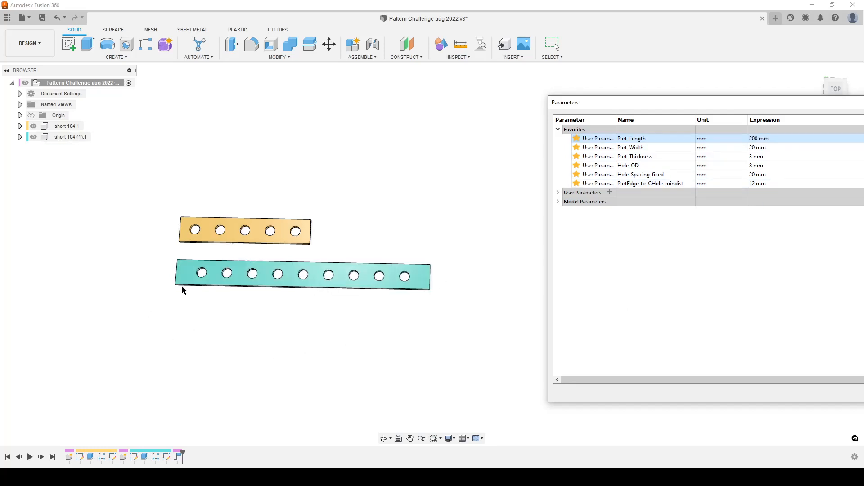
In Change Parameters, type 165 into the Part_Length expression field, currently 200 mm.
left_click(303, 276)
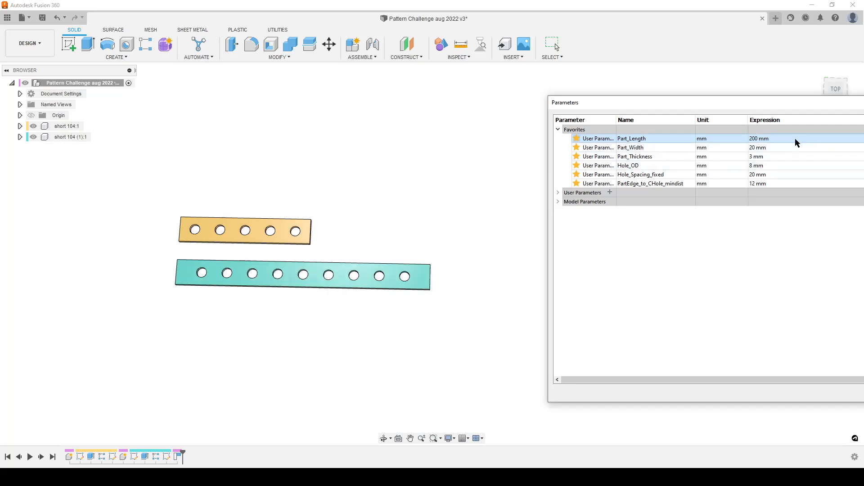
type("165")
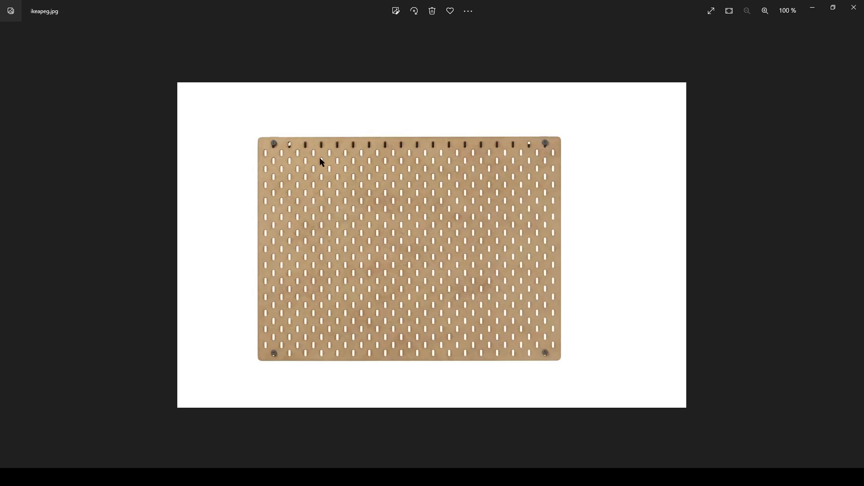
mouse_move(325, 229)
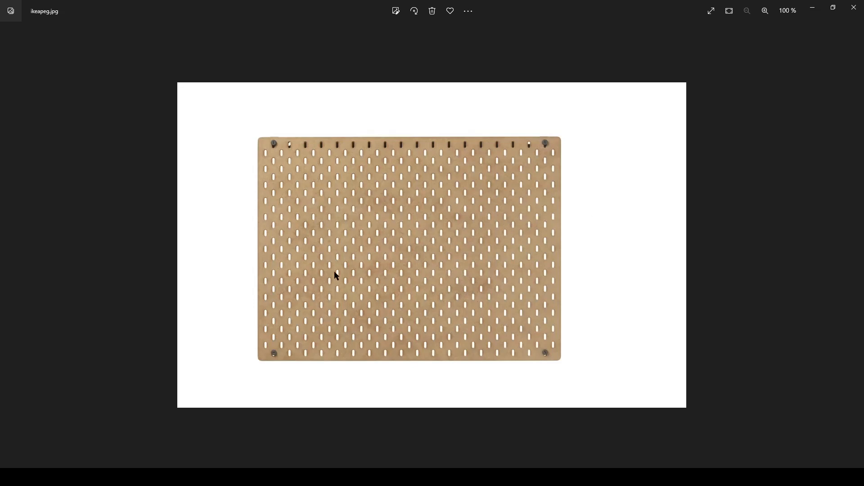
mouse_move(459, 280)
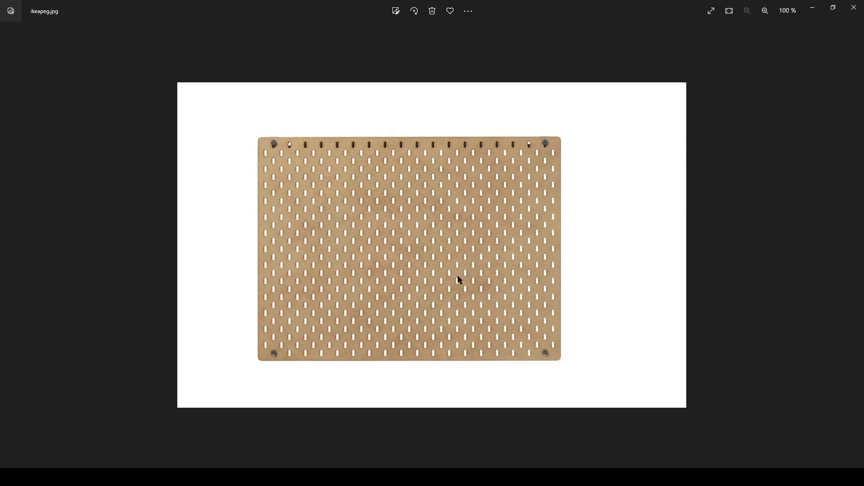
mouse_move(415, 294)
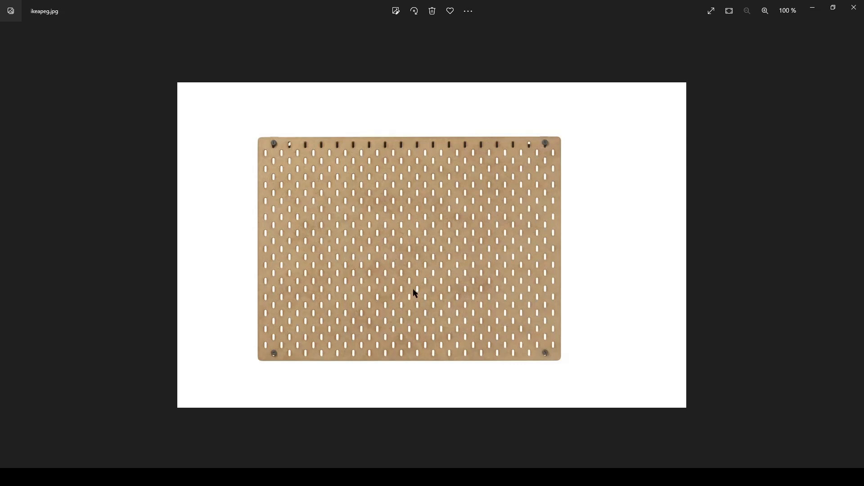
mouse_move(568, 226)
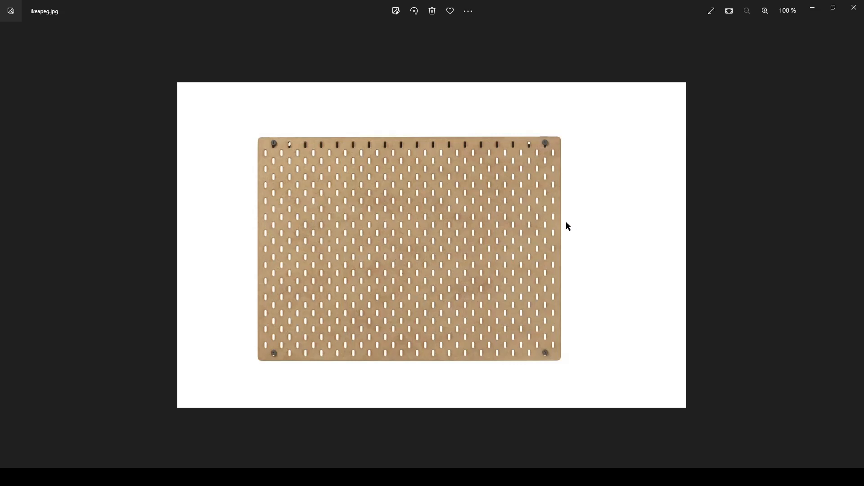
mouse_move(398, 284)
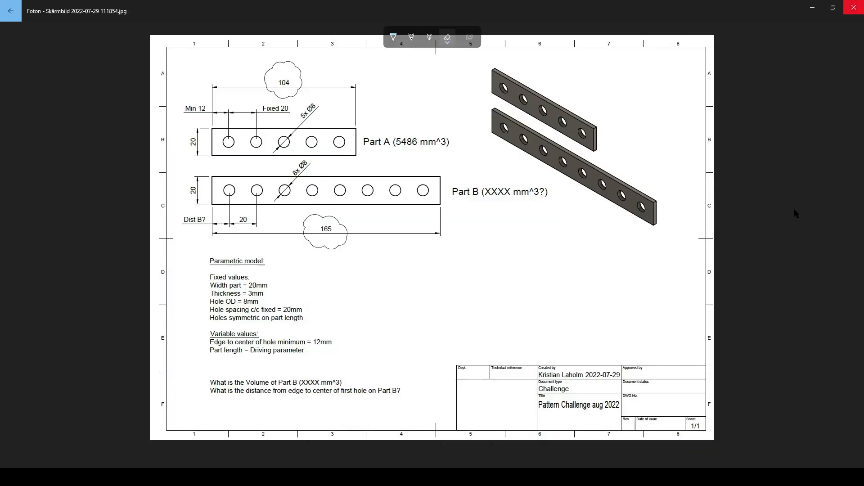
mouse_move(499, 120)
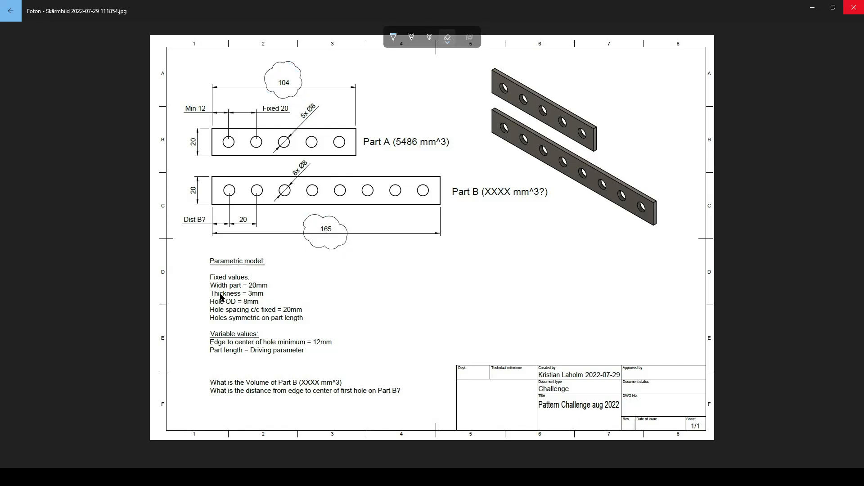
mouse_move(215, 287)
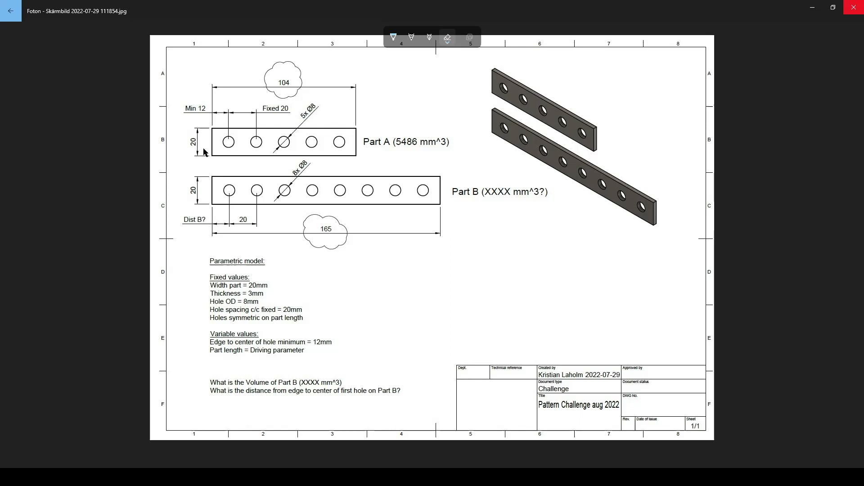
mouse_move(268, 294)
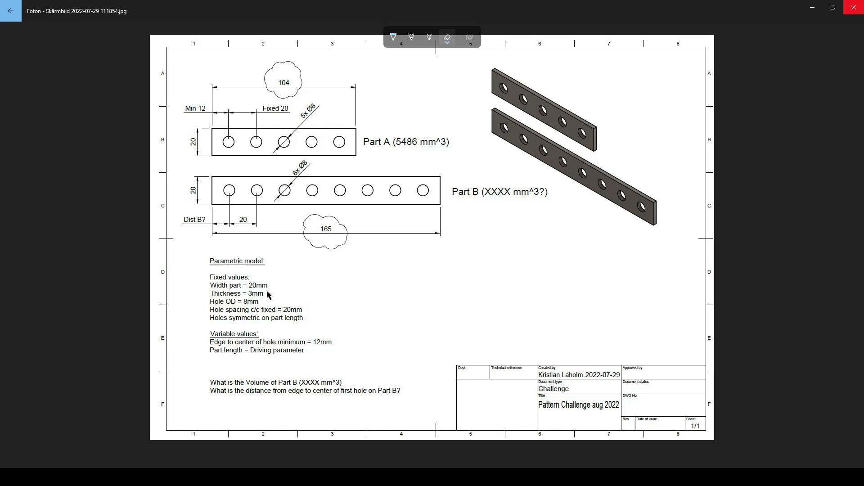
mouse_move(664, 201)
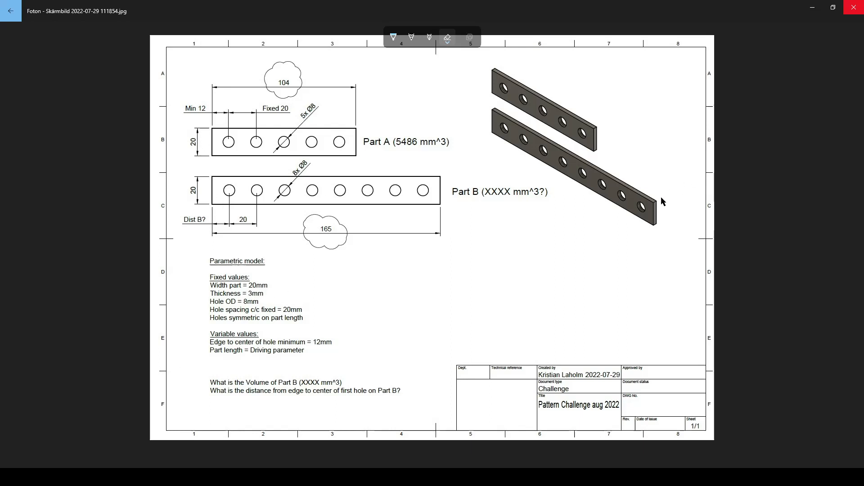
mouse_move(232, 307)
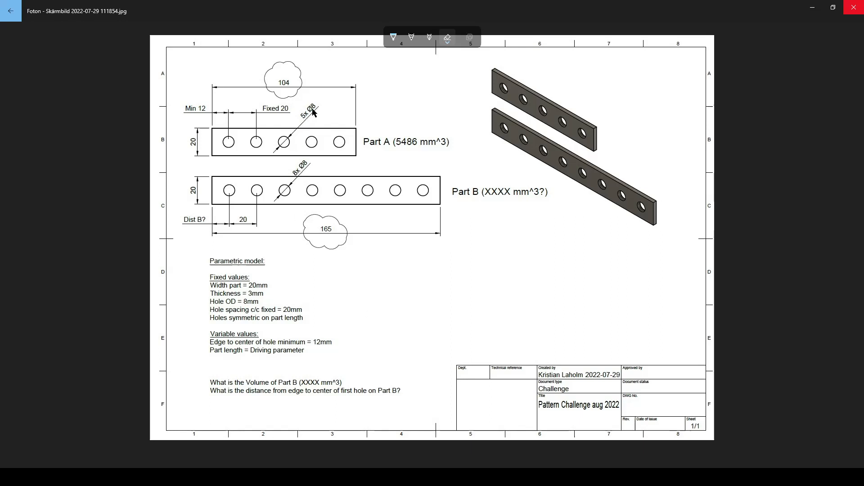
mouse_move(294, 163)
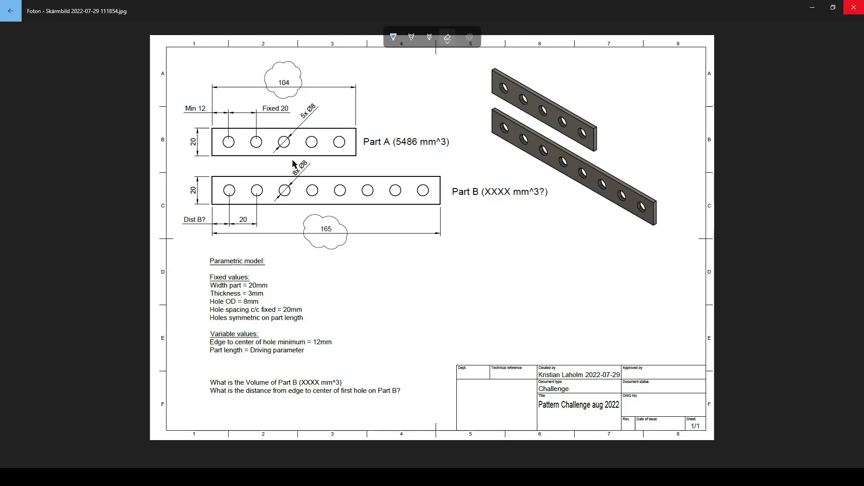
mouse_move(252, 315)
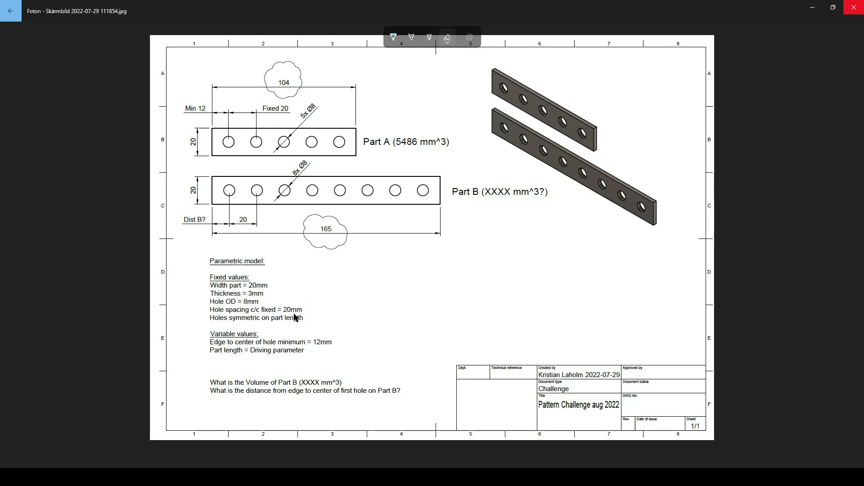
mouse_move(285, 106)
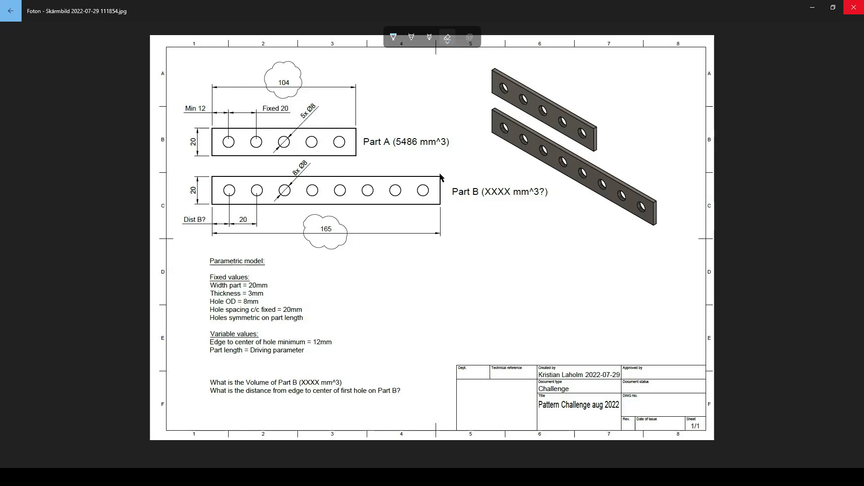
mouse_move(316, 231)
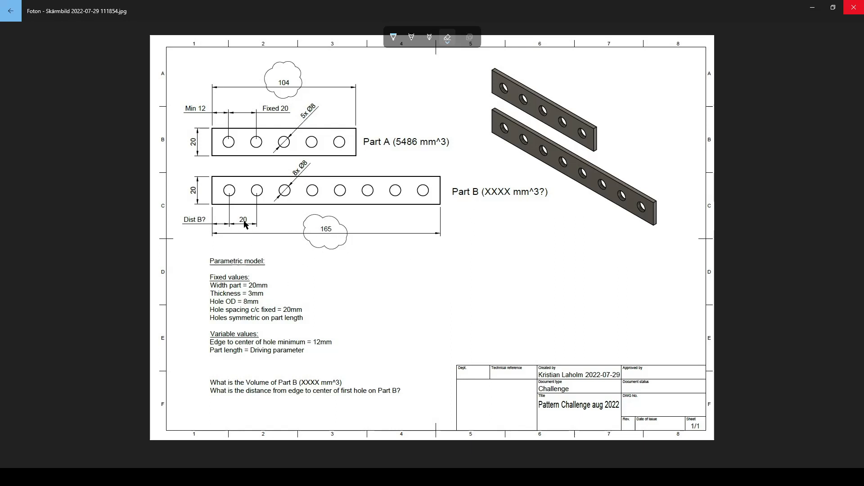
mouse_move(378, 254)
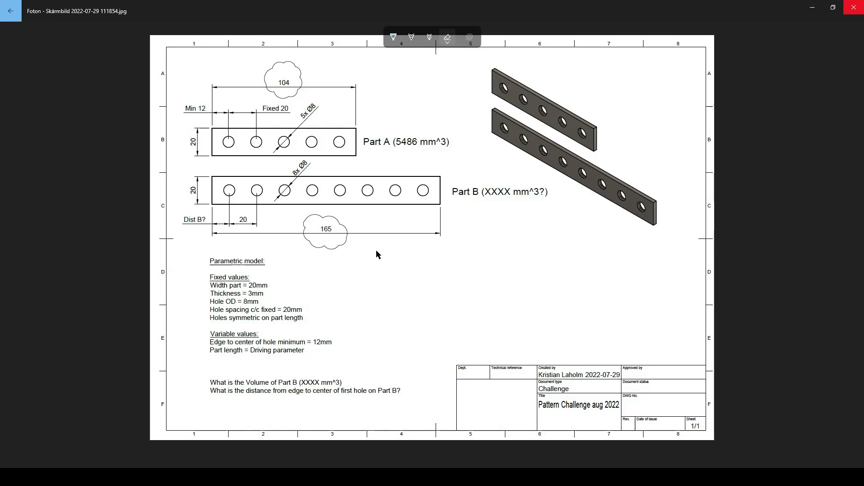
mouse_move(276, 325)
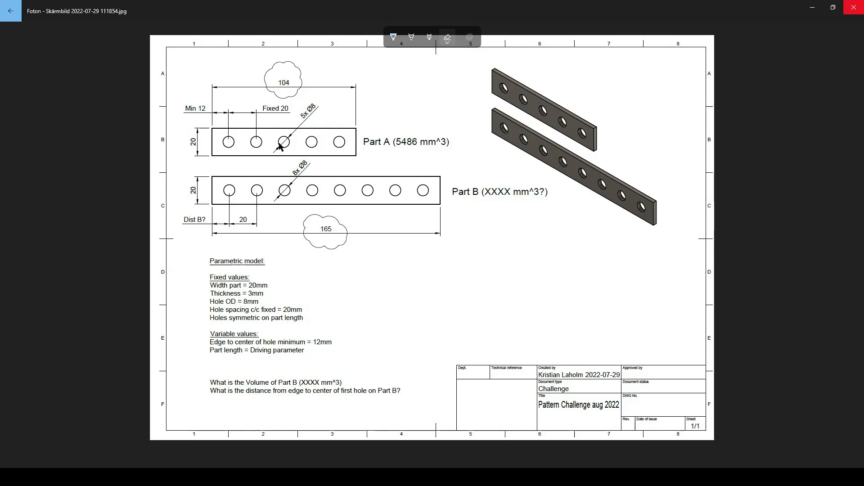
mouse_move(278, 145)
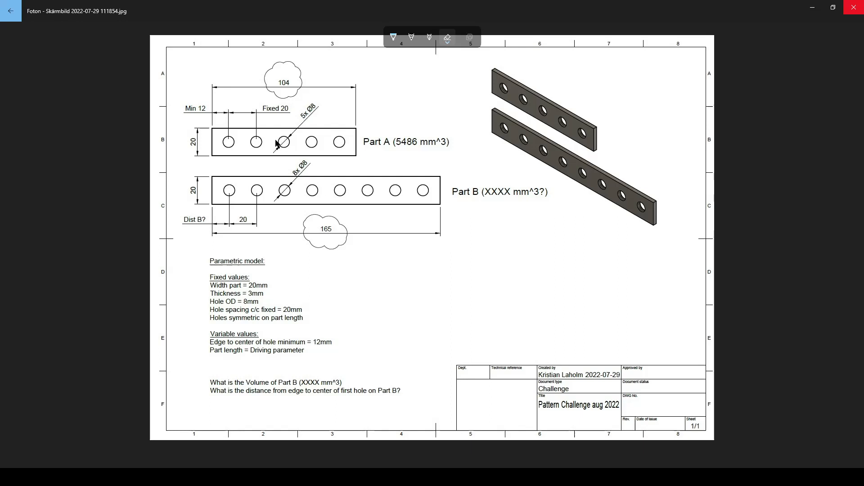
mouse_move(282, 144)
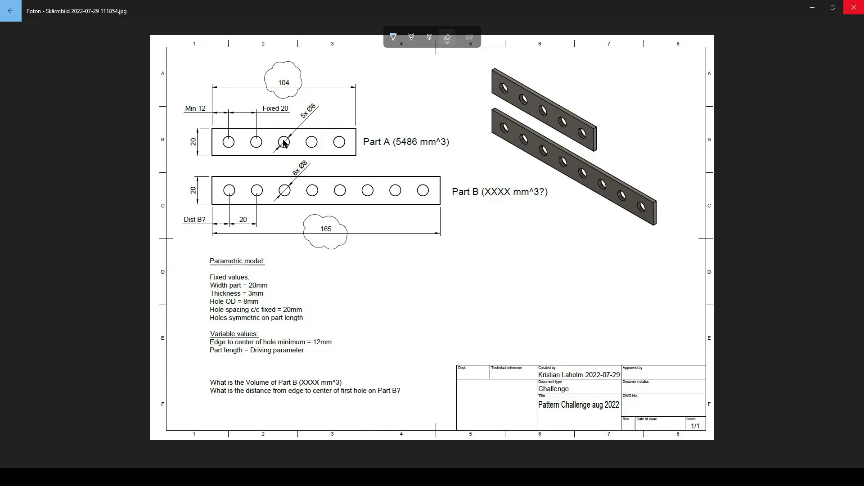
mouse_move(299, 171)
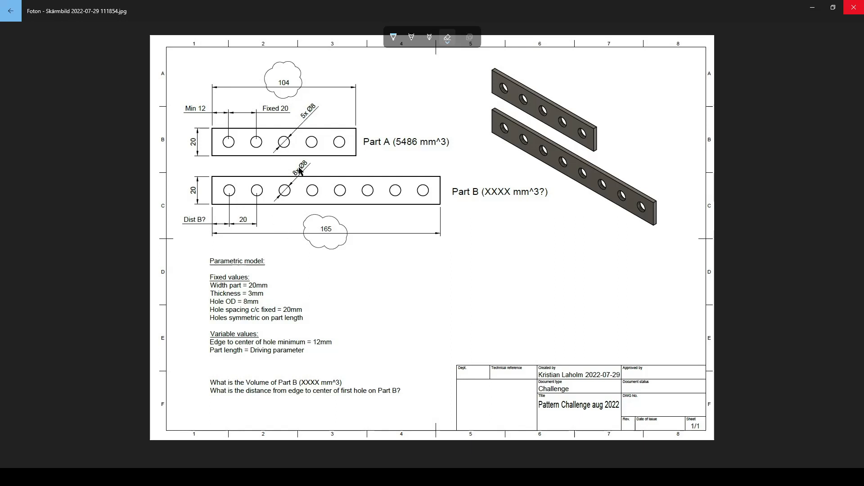
mouse_move(327, 194)
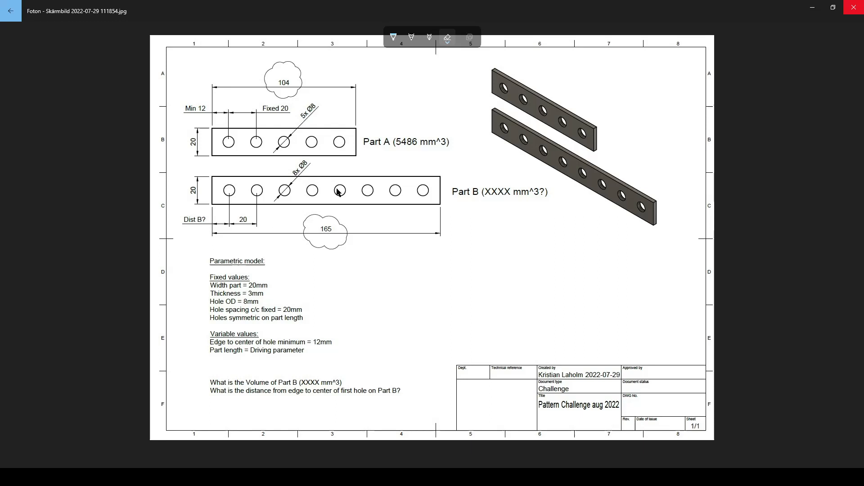
mouse_move(266, 362)
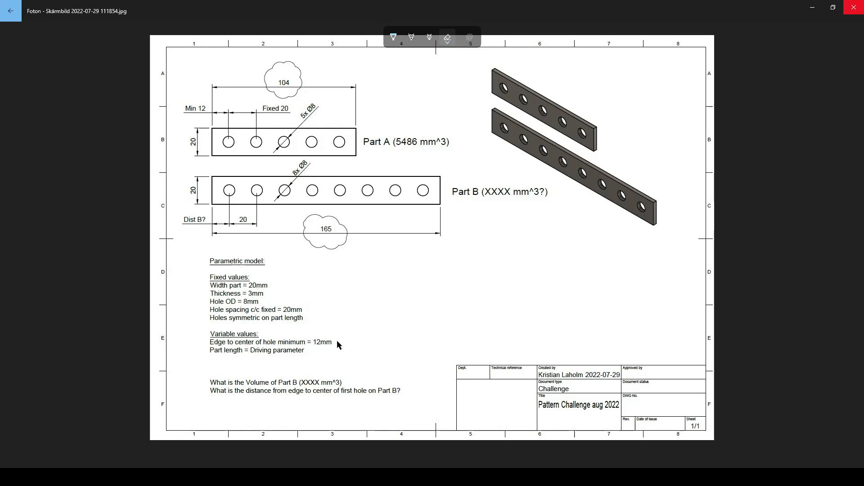
mouse_move(219, 144)
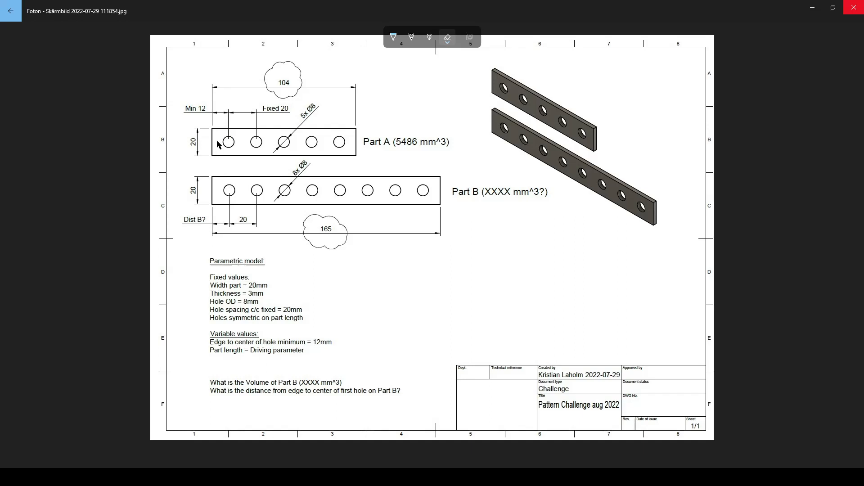
mouse_move(227, 144)
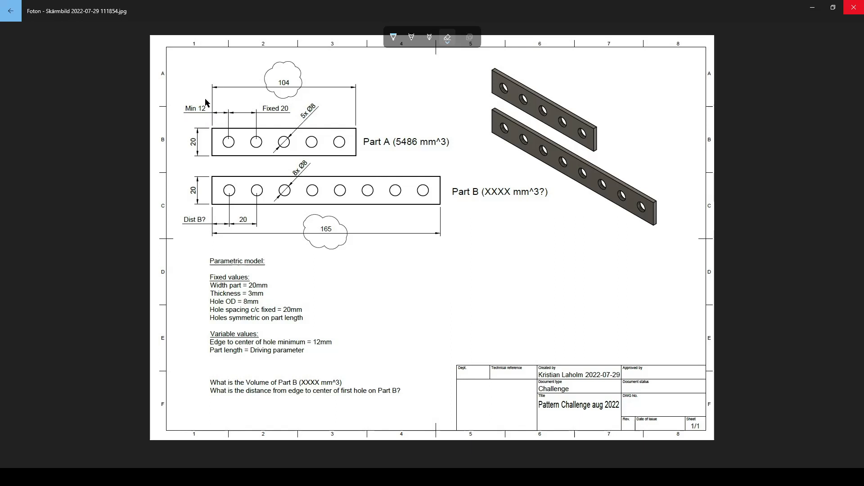
mouse_move(371, 65)
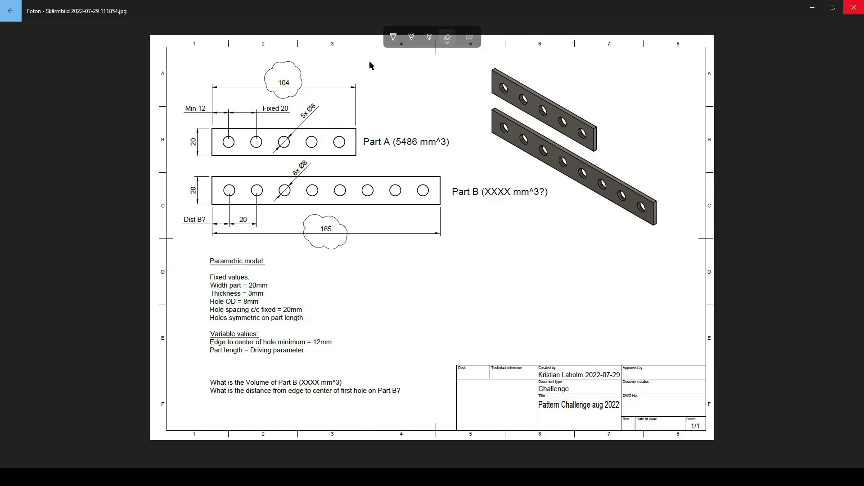
mouse_move(200, 154)
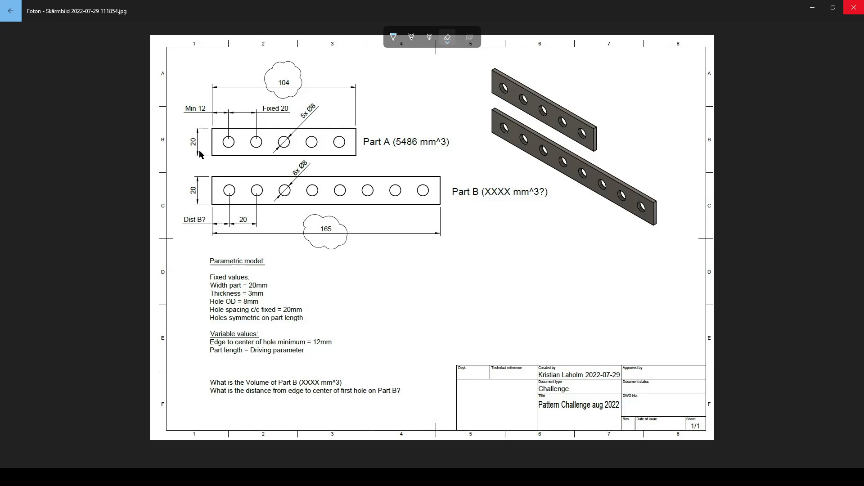
mouse_move(260, 205)
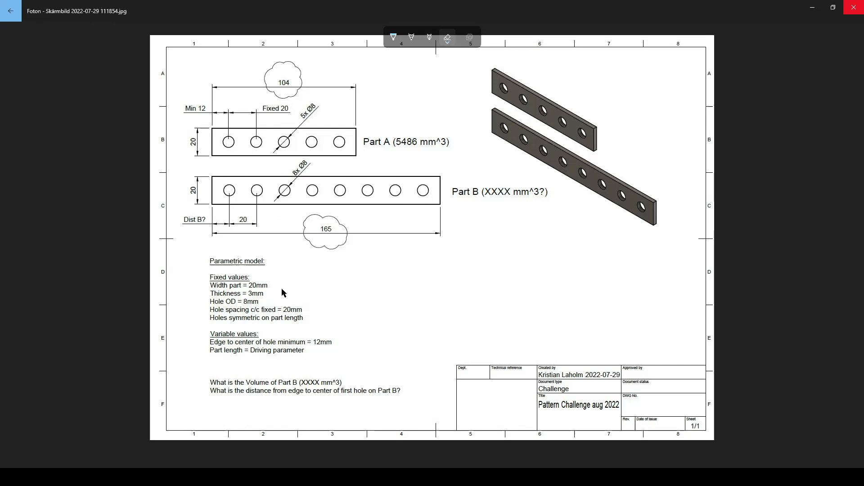
mouse_move(228, 358)
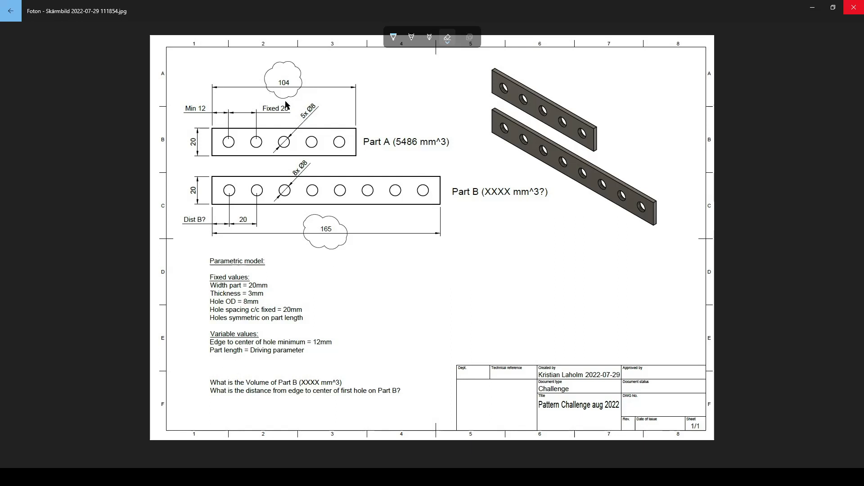
mouse_move(338, 216)
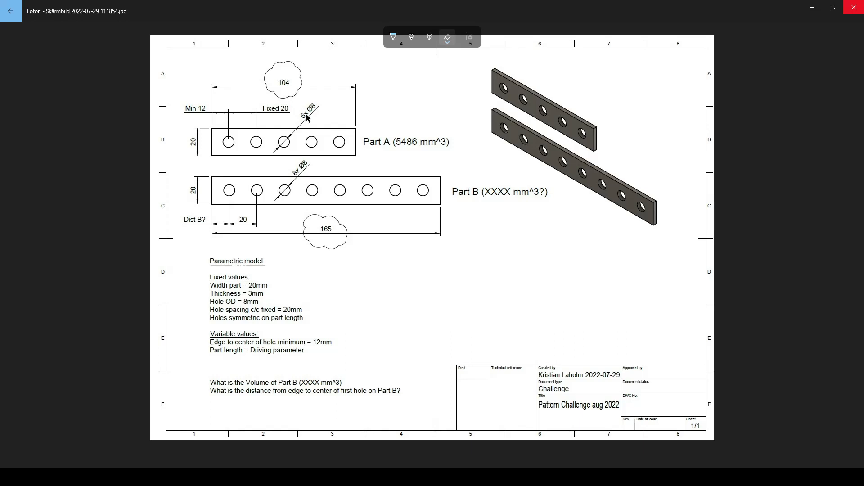
mouse_move(487, 280)
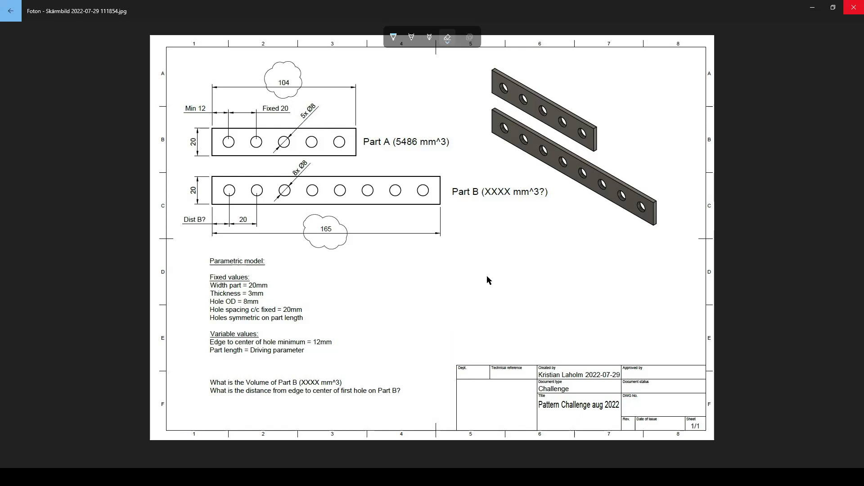
mouse_move(472, 285)
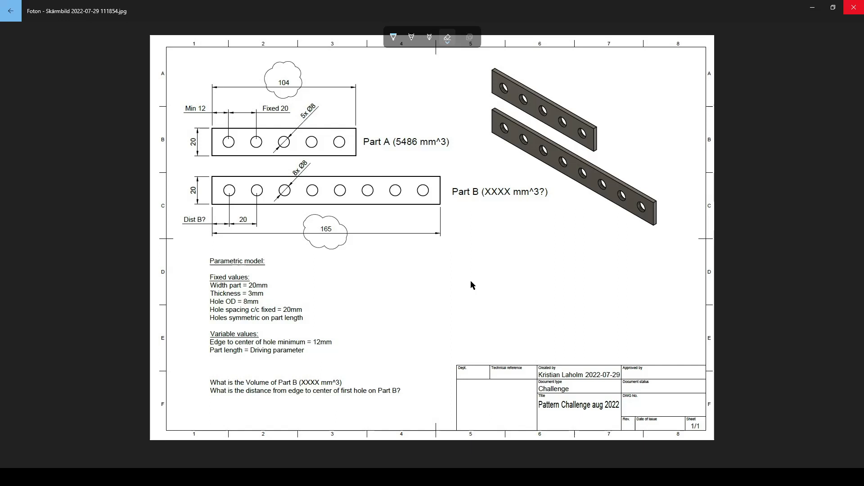
mouse_move(471, 303)
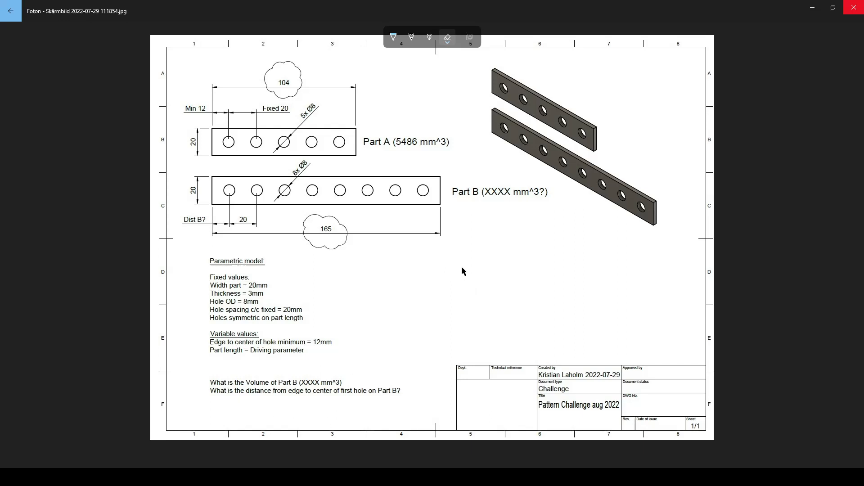
mouse_move(538, 204)
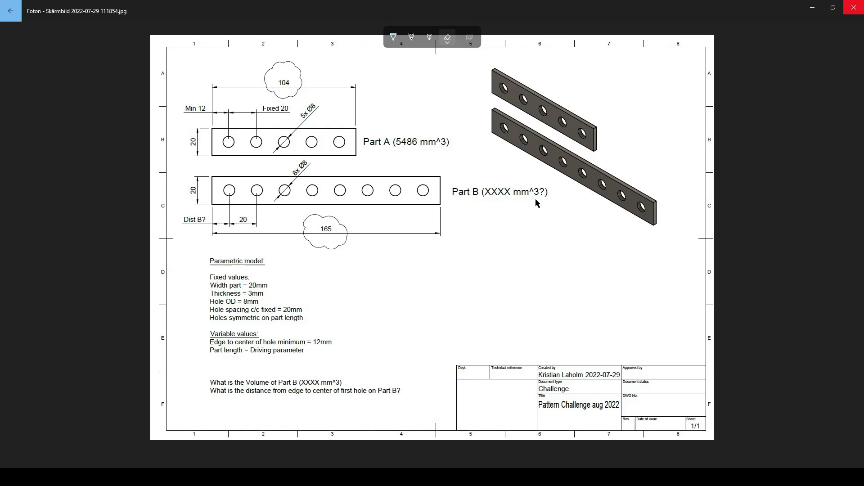
mouse_move(521, 194)
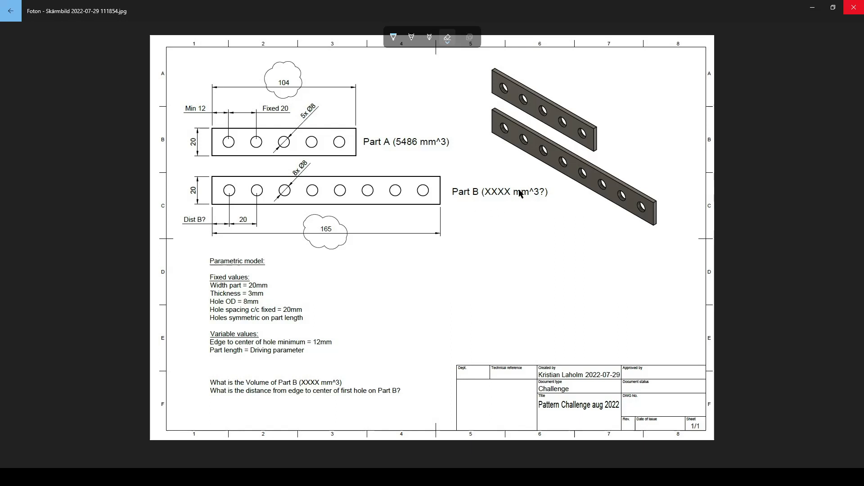
mouse_move(353, 298)
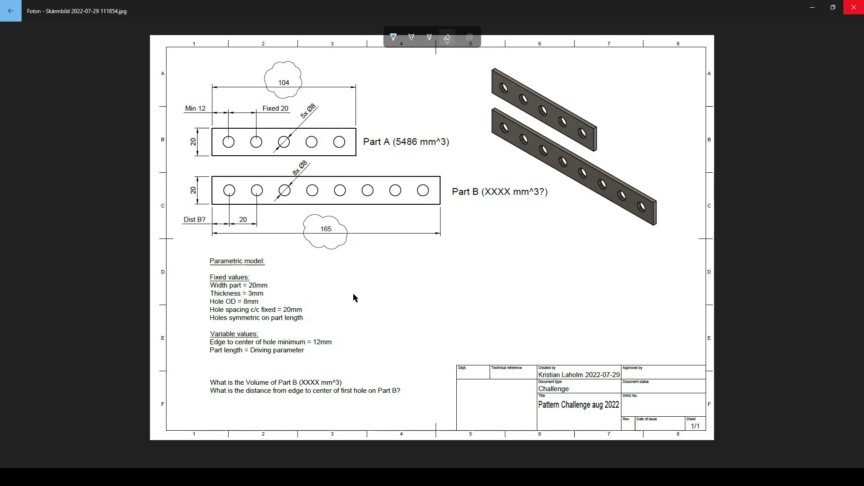
mouse_move(209, 233)
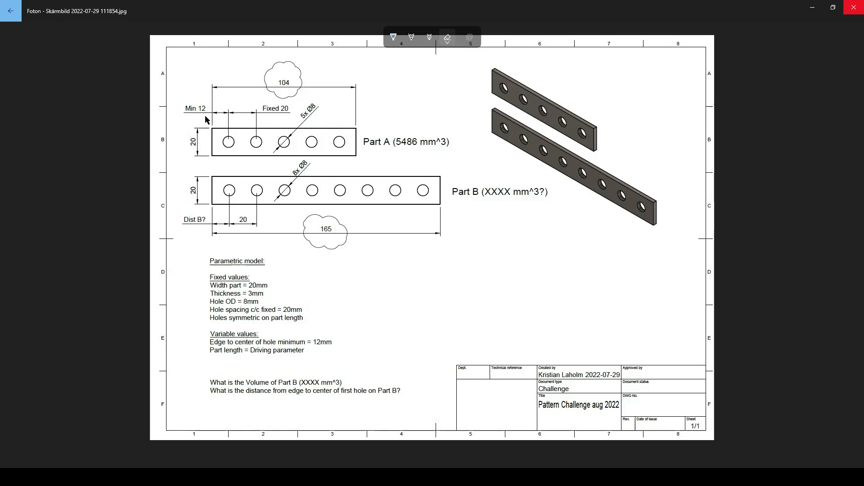
mouse_move(218, 221)
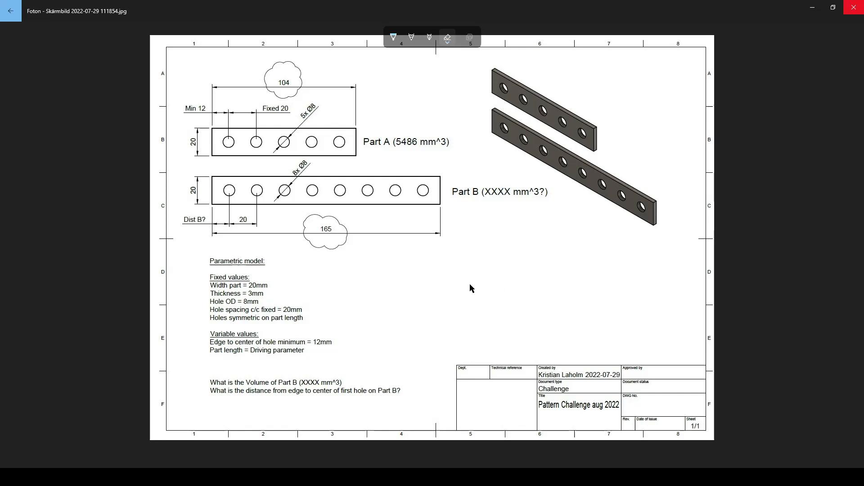
mouse_move(383, 283)
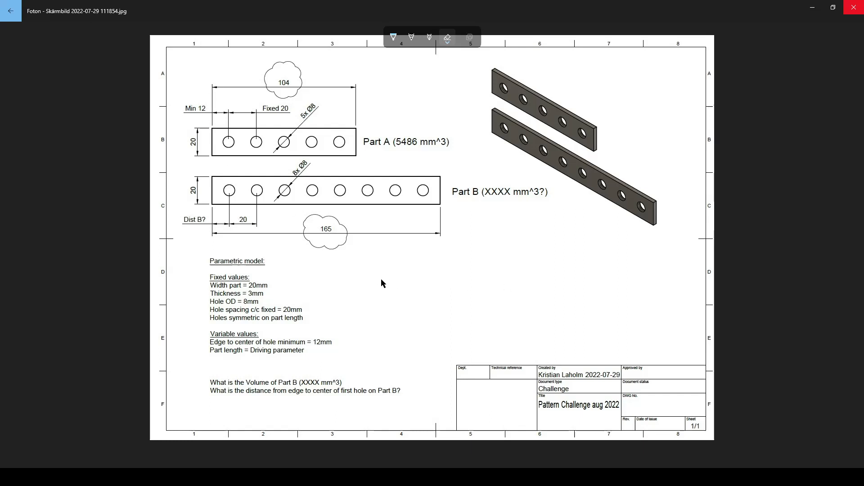
mouse_move(446, 342)
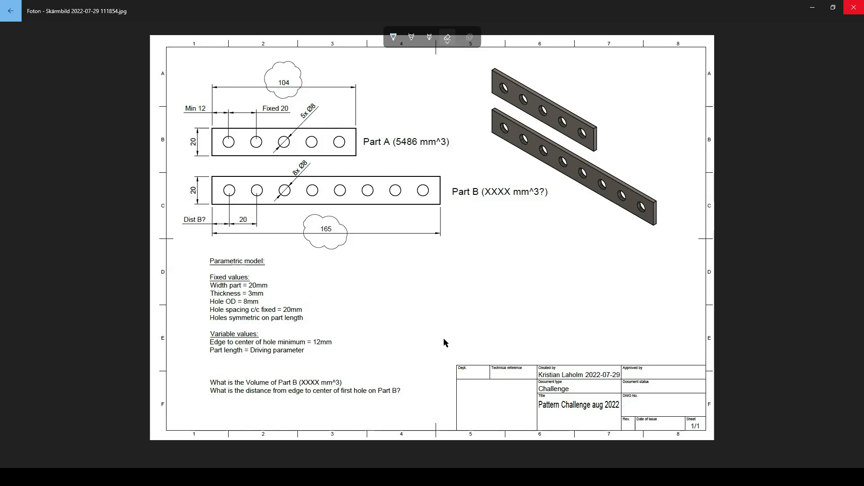
mouse_move(441, 317)
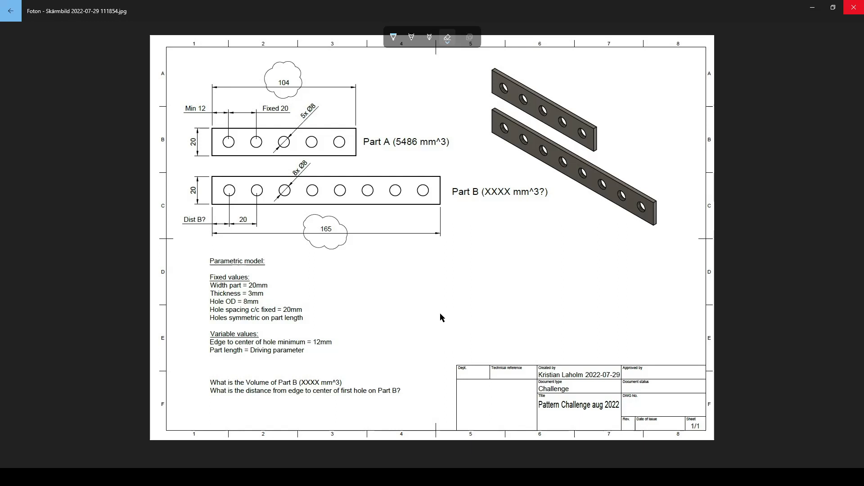
mouse_move(440, 317)
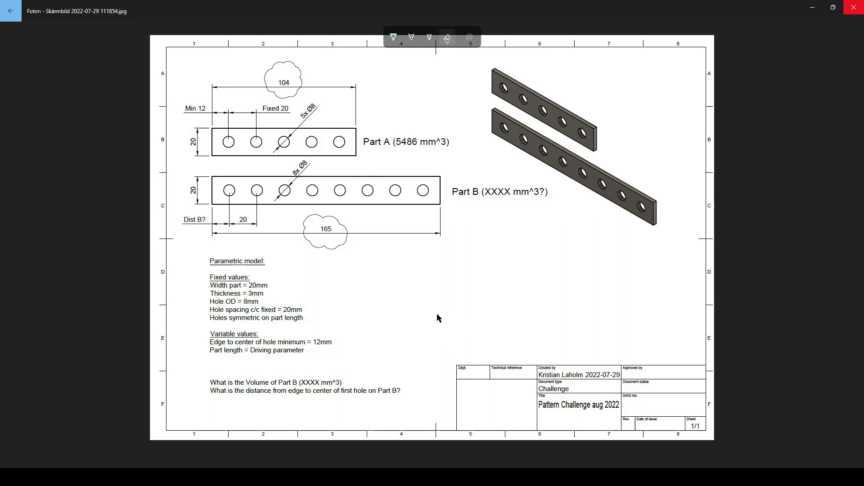